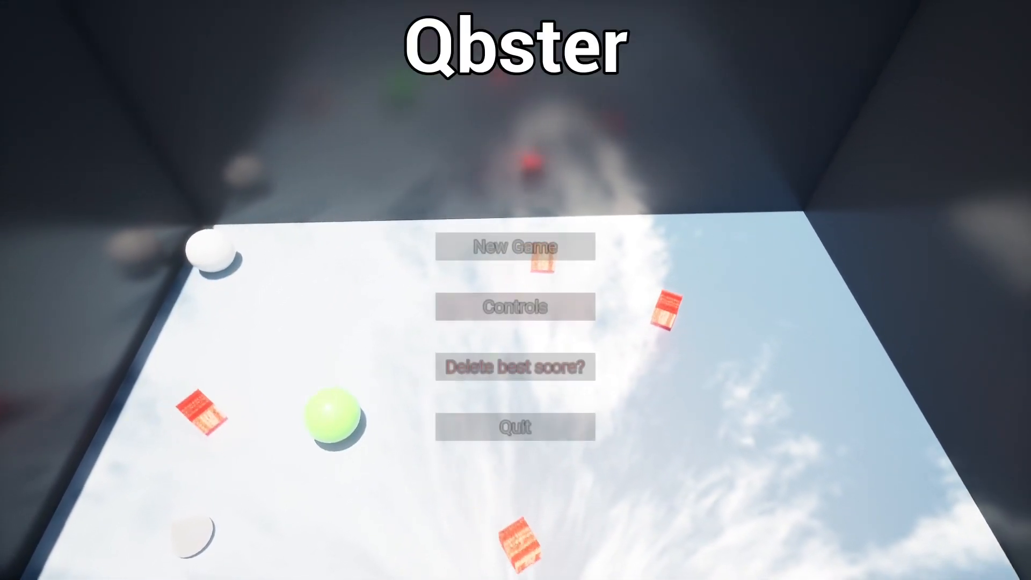
Step: Check the controls screen, keep the best score, and play a new game until dying on wave 4 with score 58
click(515, 306)
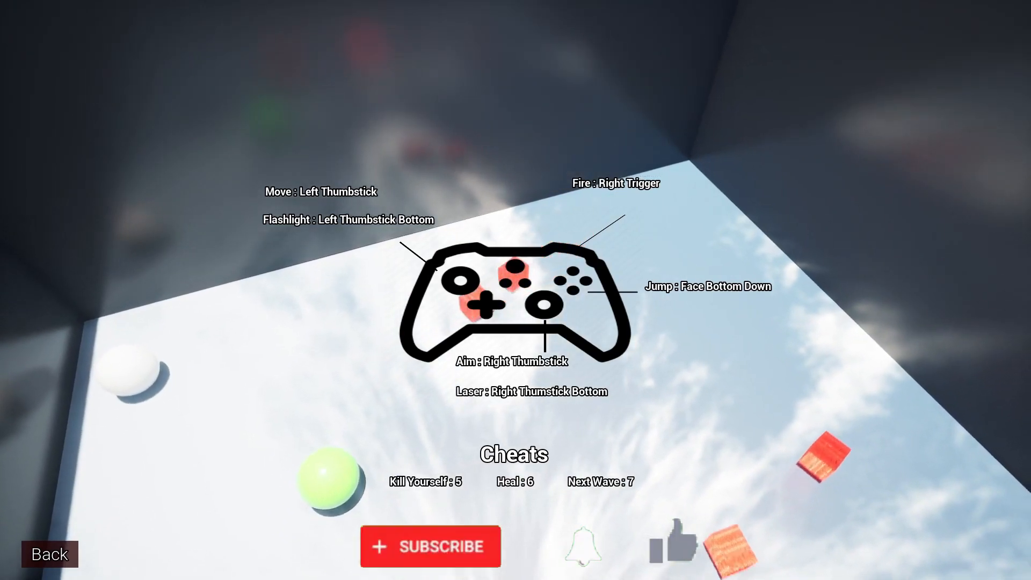
click(431, 546)
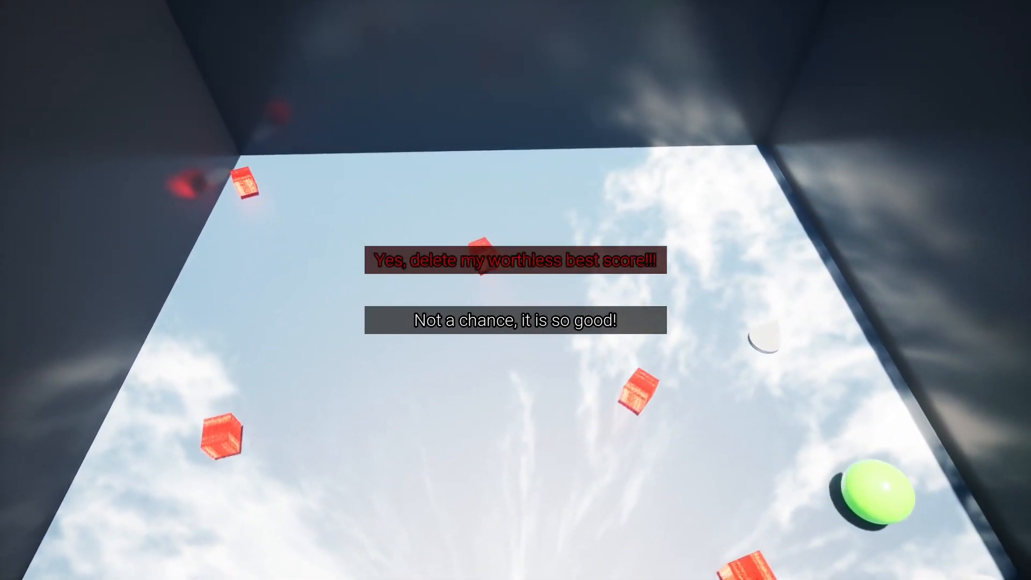
click(515, 320)
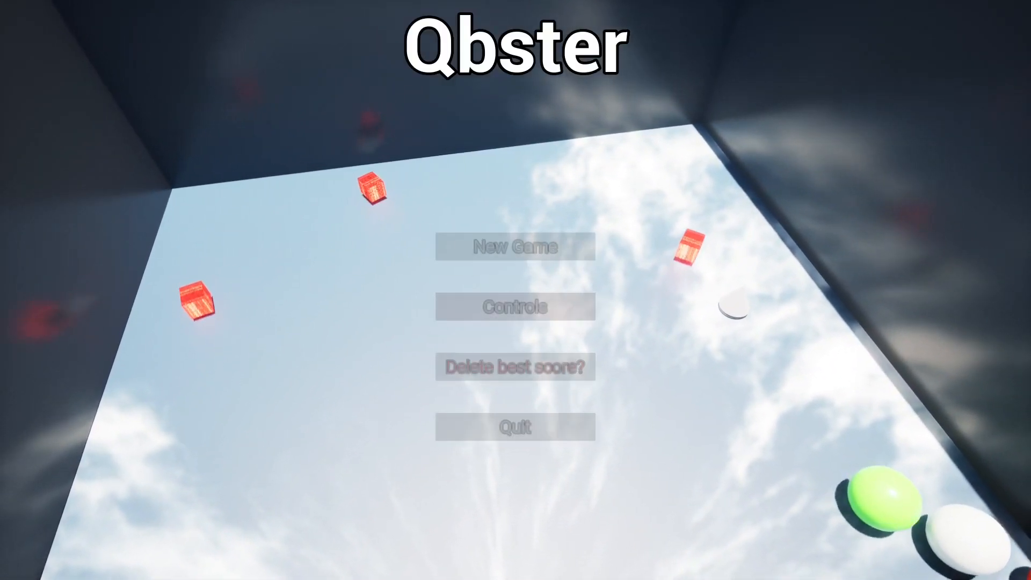
click(516, 246)
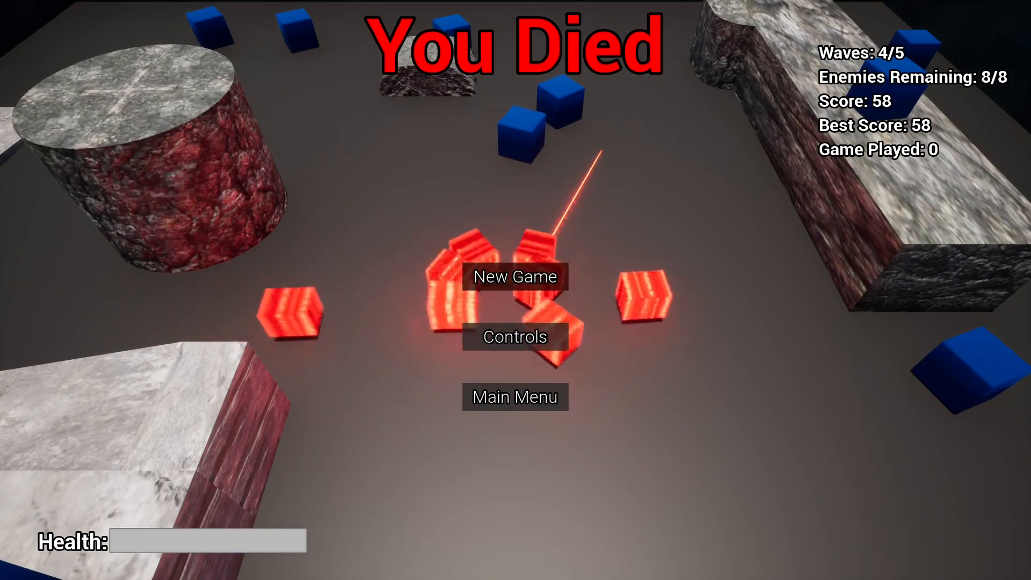
Step: Restart from the You Died screen into a new round on Map 01 at wave 1 with score zero
click(515, 276)
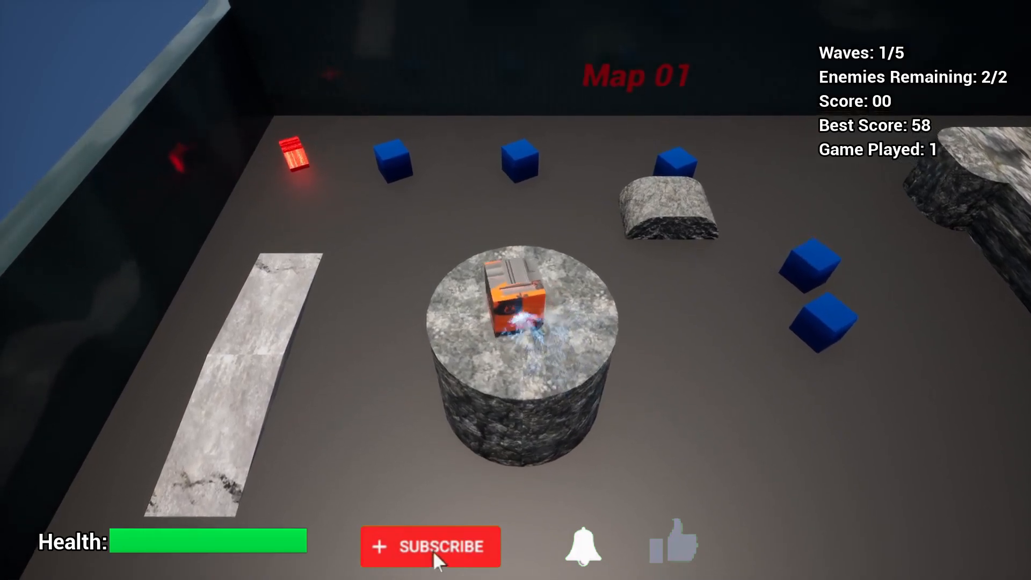
click(431, 547)
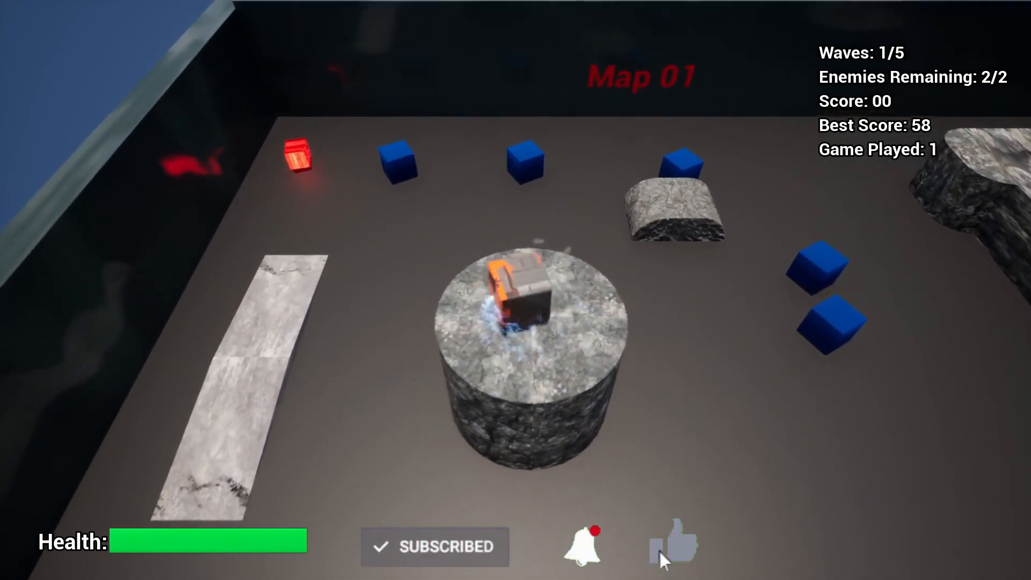
click(671, 544)
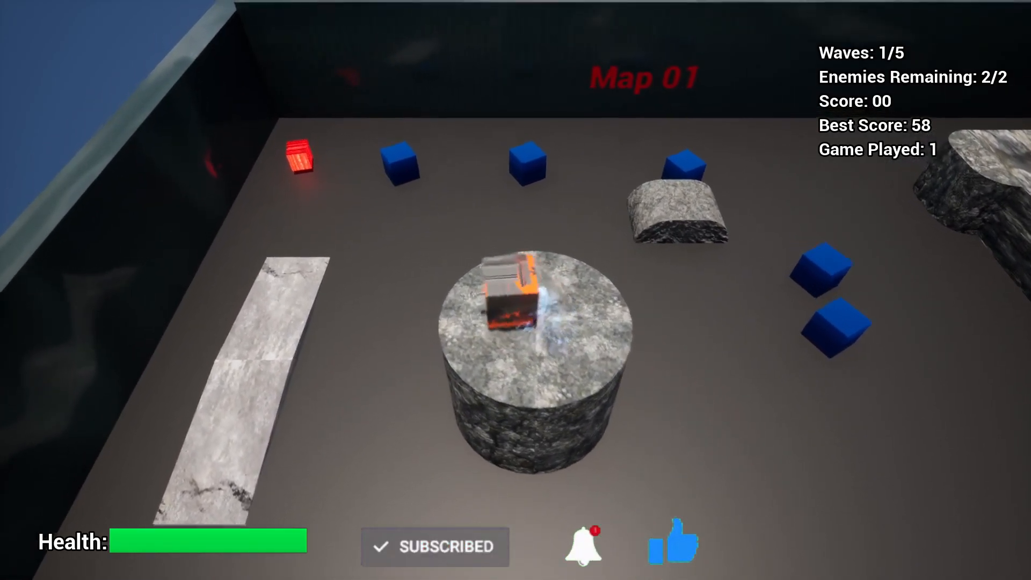